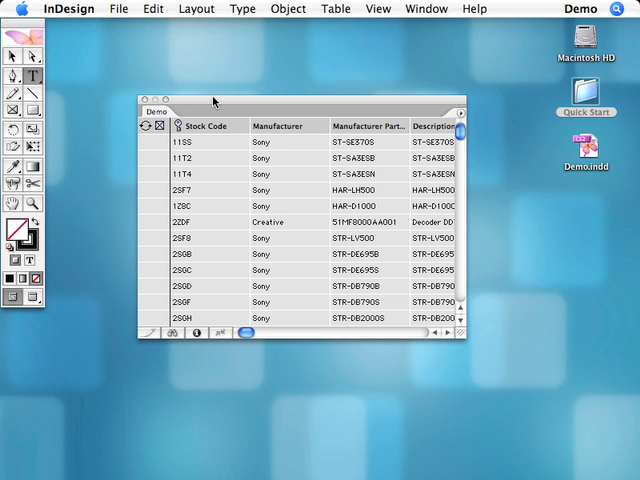
mouse_move(380, 154)
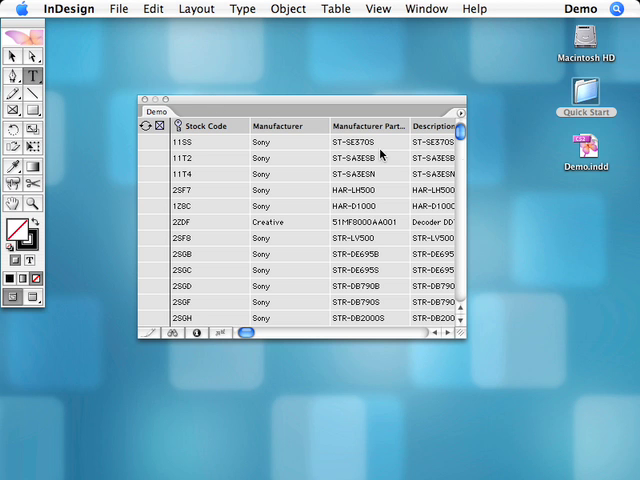
mouse_move(460, 140)
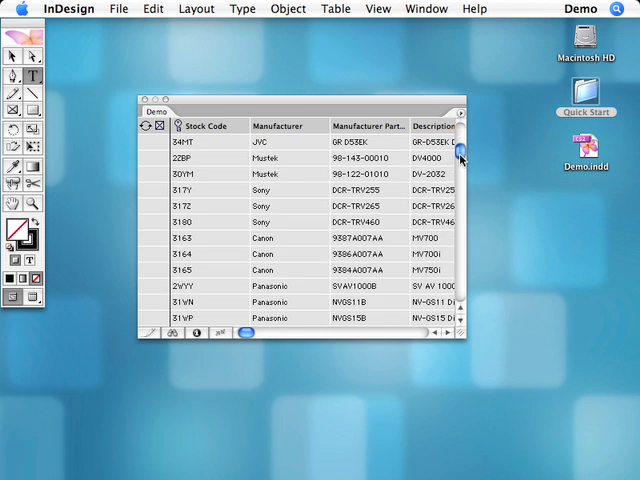
Start a new file-based EasyCatalog panel so the file chooser shows the Quick Start folder.
scroll(up, 3)
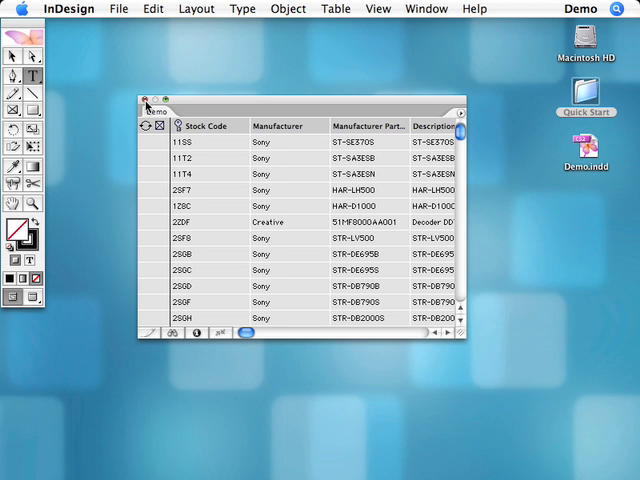
click(118, 8)
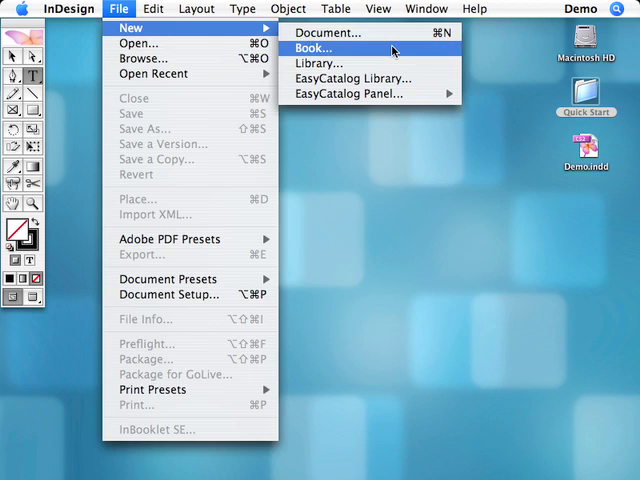
mouse_move(350, 92)
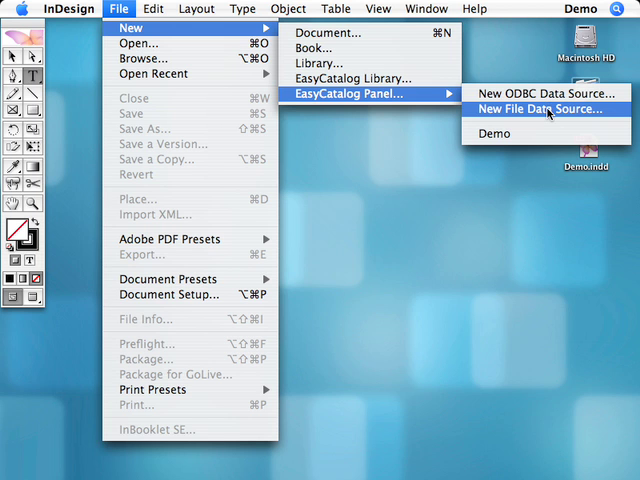
click(538, 108)
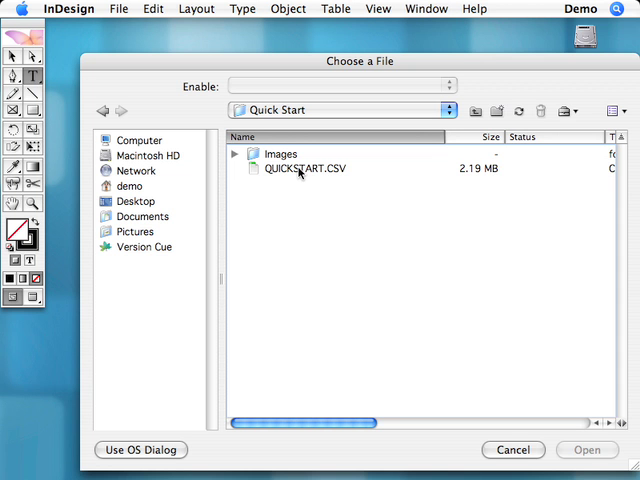
Load QUICKSTART.CSV as the data file for the new catalog panel.
click(304, 168)
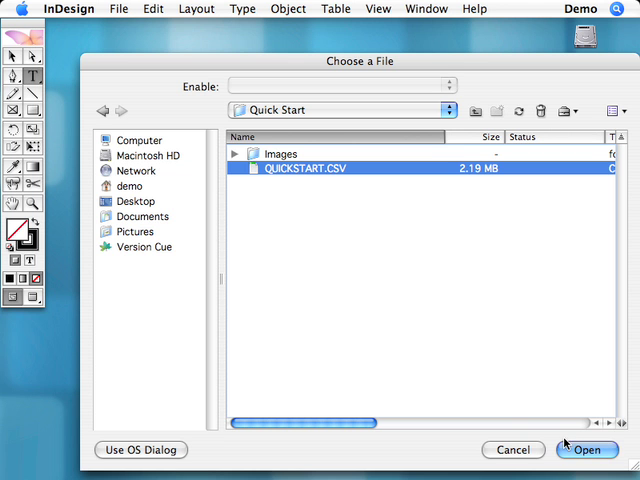
click(586, 448)
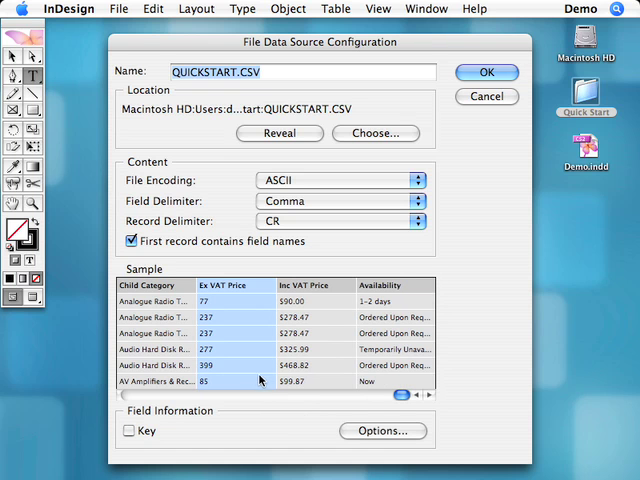
Format the Ex VAT and Inc VAT Price fields as pound currency (e.g. £76.60).
click(382, 432)
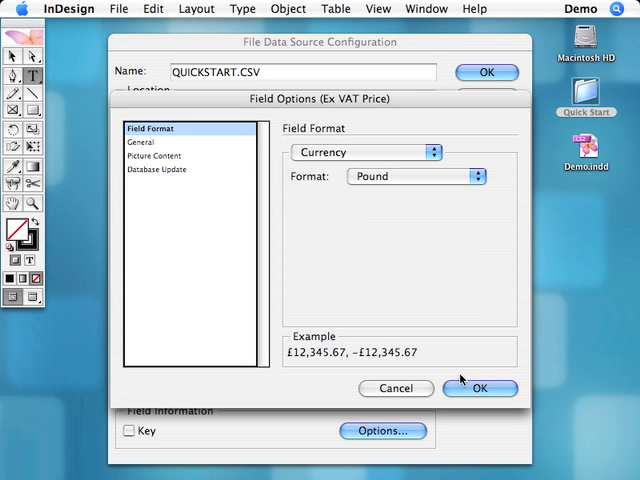
mouse_move(454, 382)
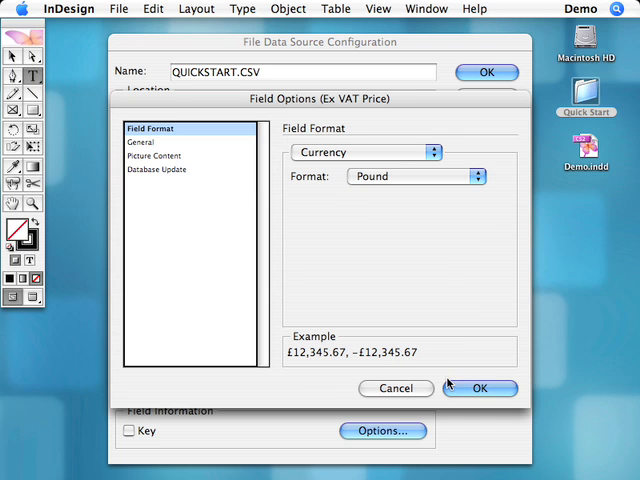
click(480, 388)
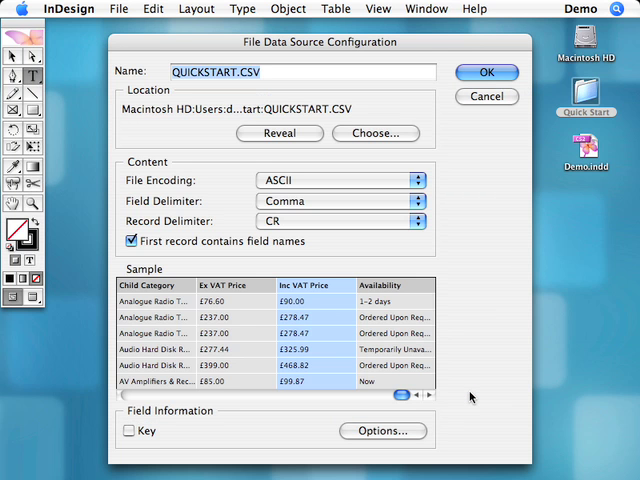
Make Stock Code the key field and accept the QUICKSTART.CSV data source settings.
drag(404, 396, 296, 396)
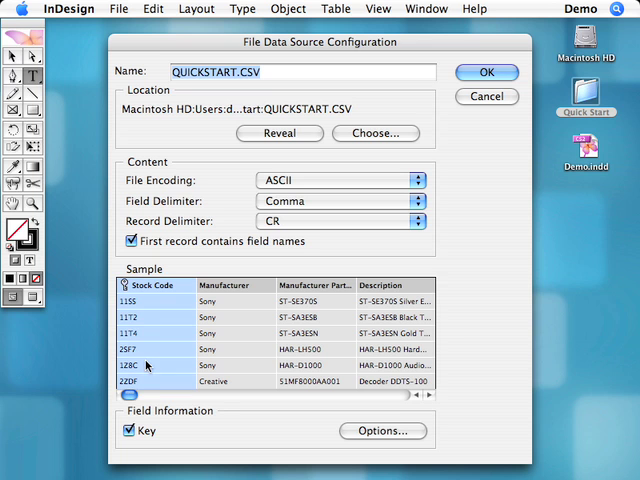
mouse_move(330, 278)
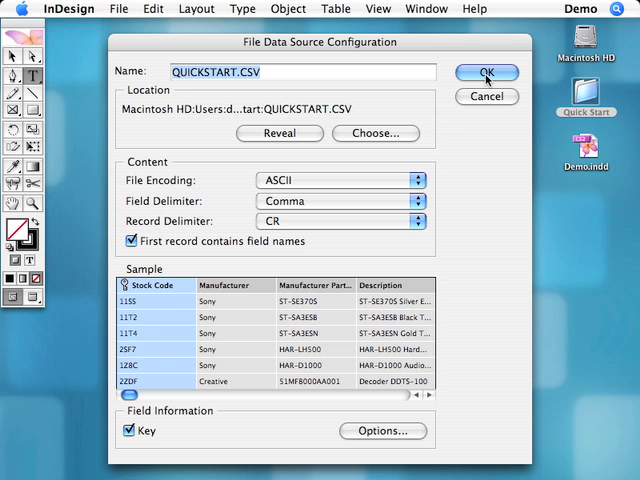
click(486, 72)
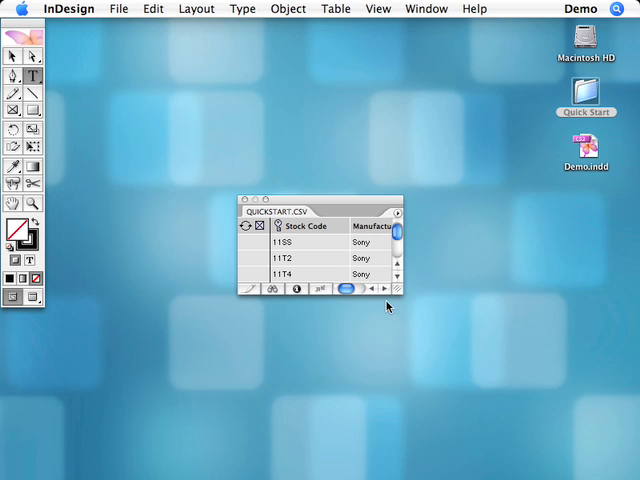
Enlarge the QUICKSTART.CSV panel and scroll to later records like Toshiba and HP batteries.
drag(398, 288, 634, 462)
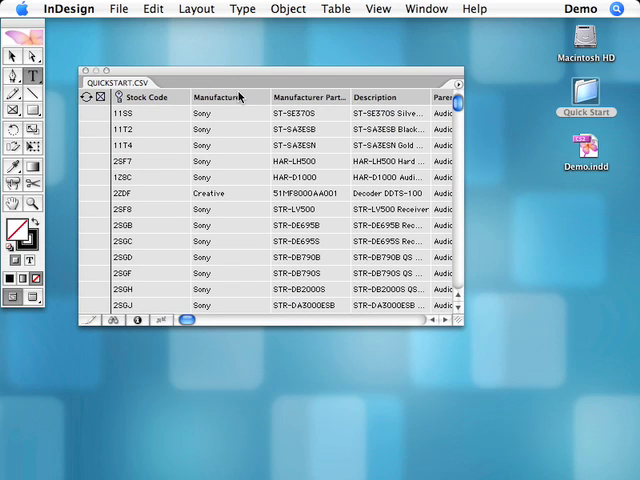
scroll(down, 3)
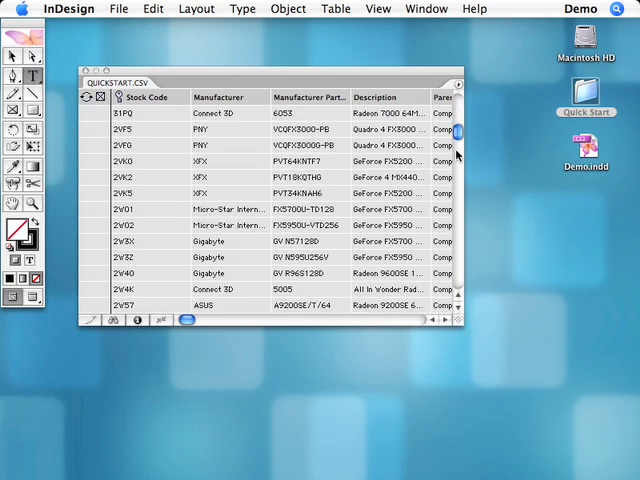
scroll(down, 3)
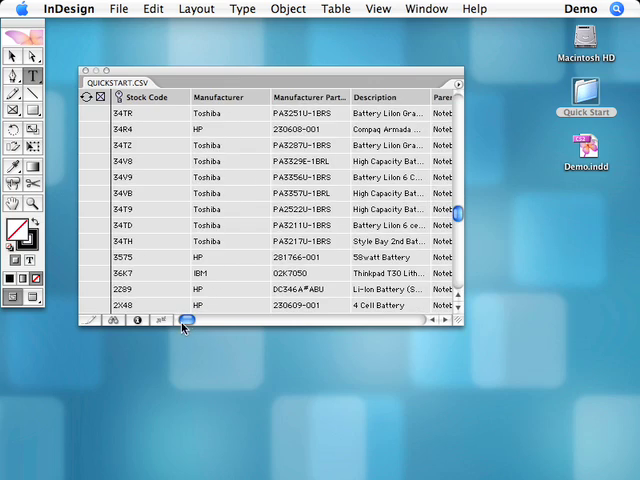